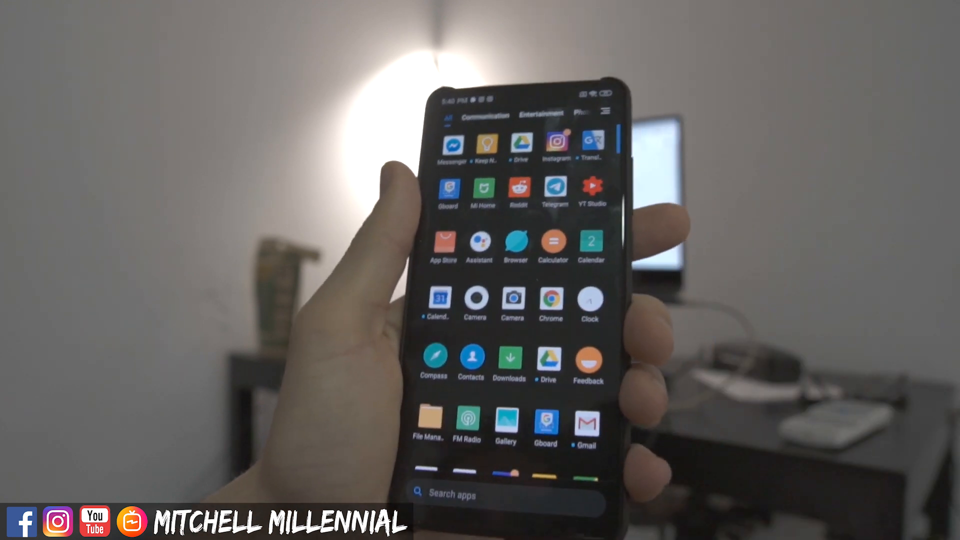
# - Launch the XiaomiADBFastbootToolsNEW jar from its folder under Downloads > Android
pyautogui.scroll(-3)
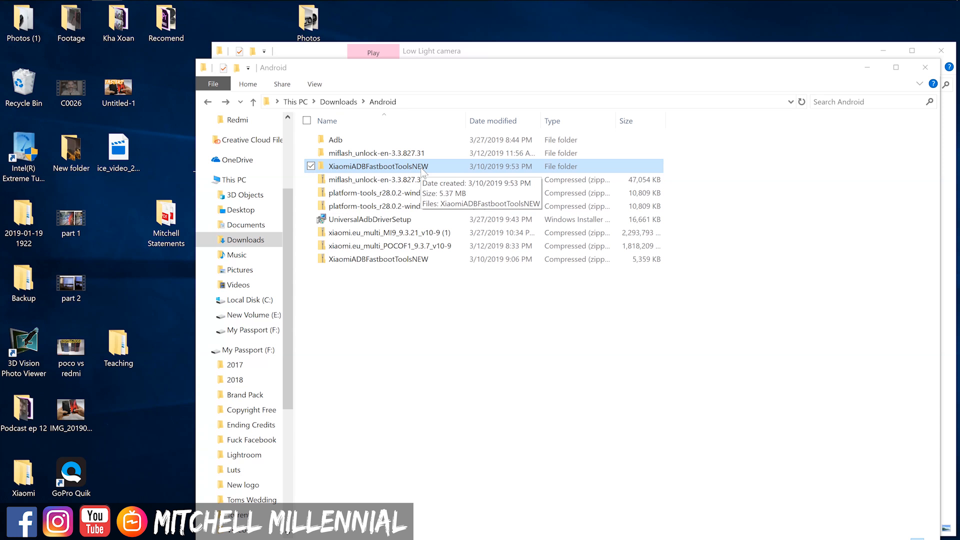
pyautogui.moveTo(382, 171)
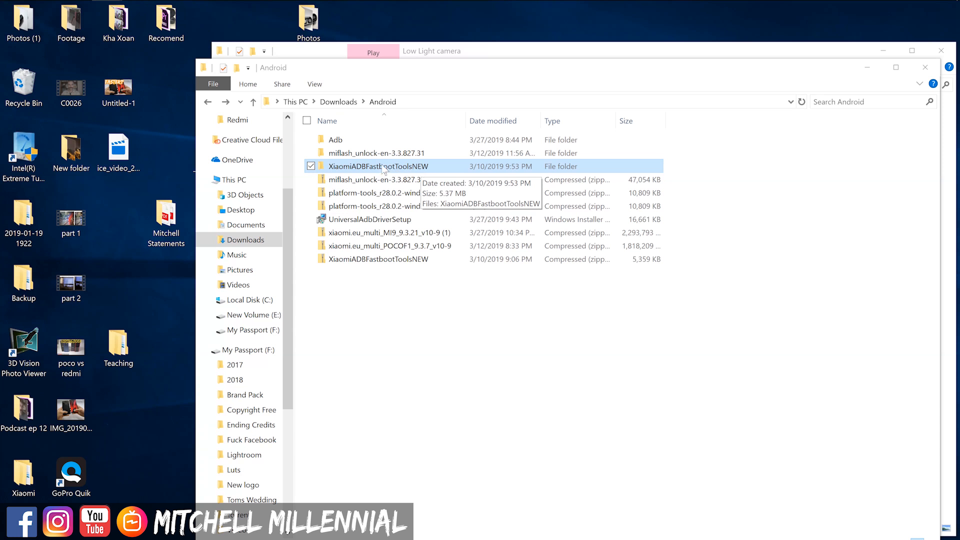
pyautogui.doubleClick(379, 166)
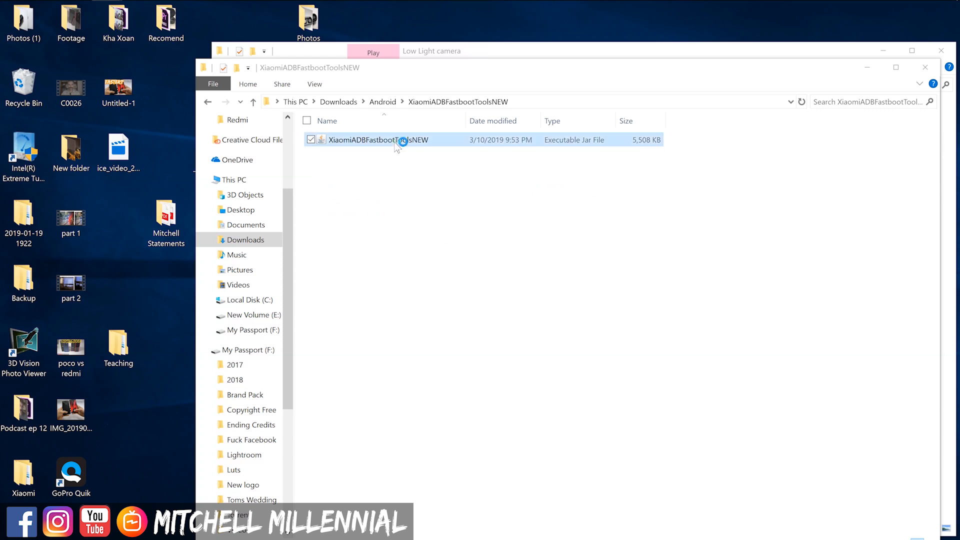
pyautogui.doubleClick(378, 140)
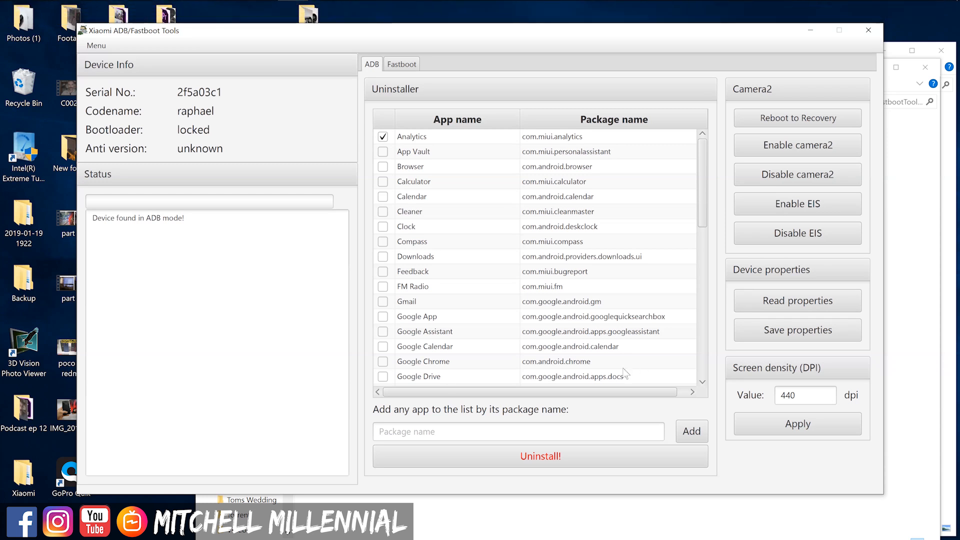
pyautogui.moveTo(434, 163)
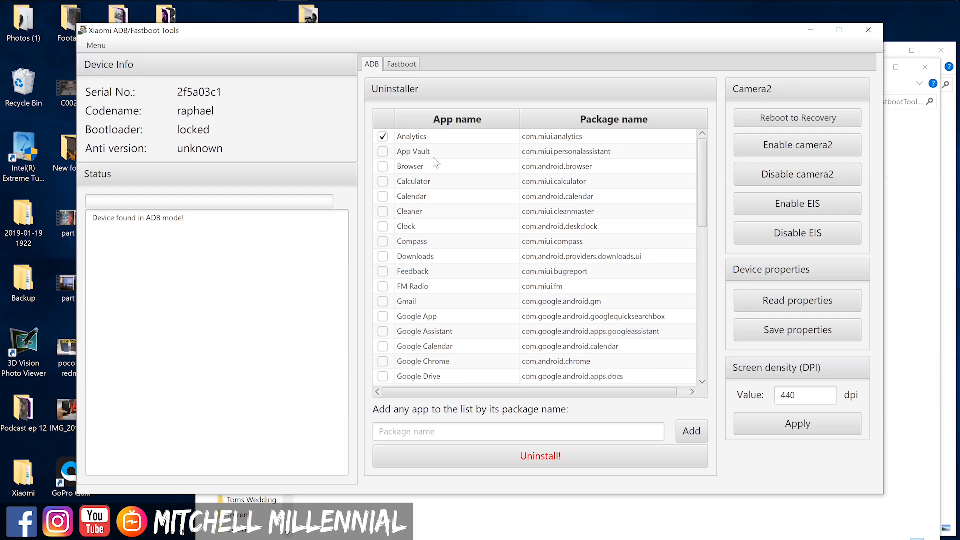
pyautogui.moveTo(474, 175)
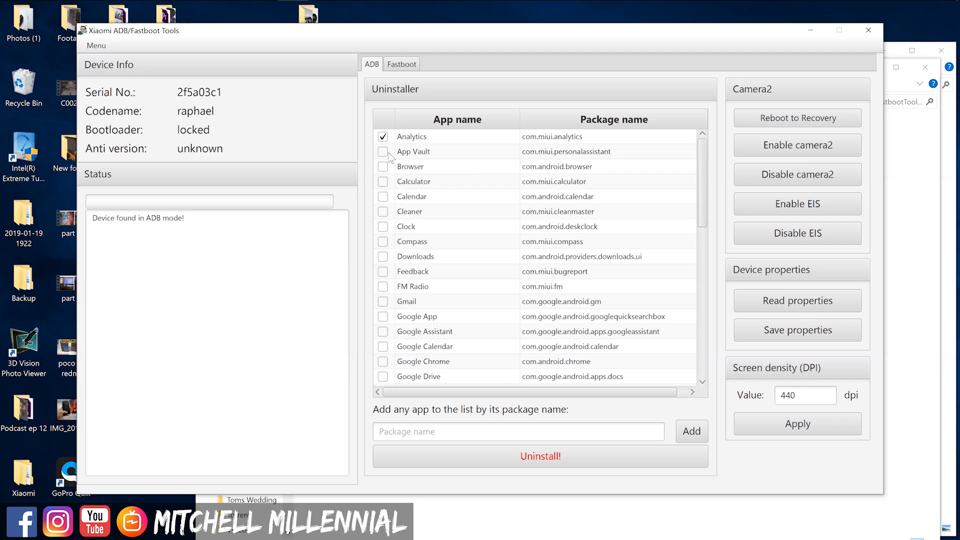
# - Tick App Vault, Cleaner, Clock, Feedback and FM Radio in the Uninstaller list
pyautogui.click(383, 151)
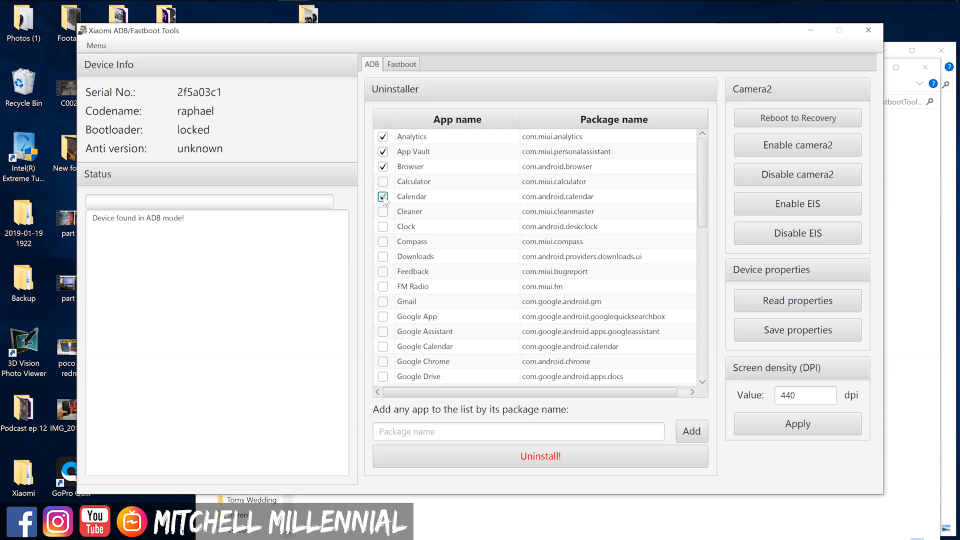
pyautogui.click(383, 211)
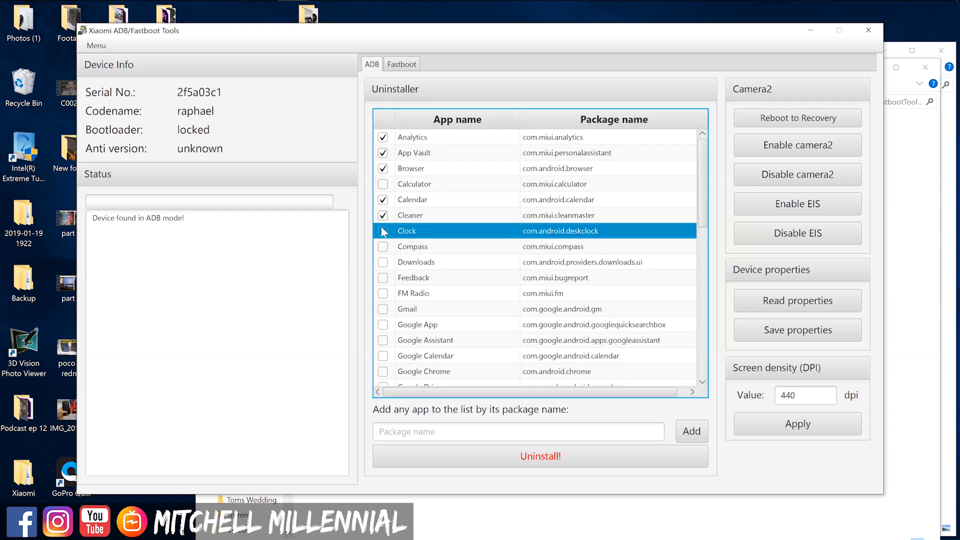
pyautogui.click(384, 231)
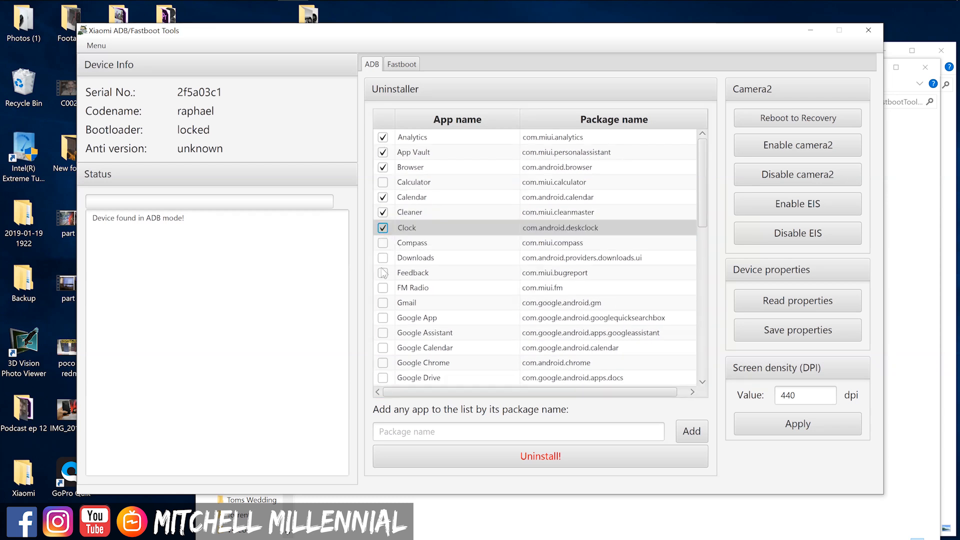
pyautogui.click(383, 272)
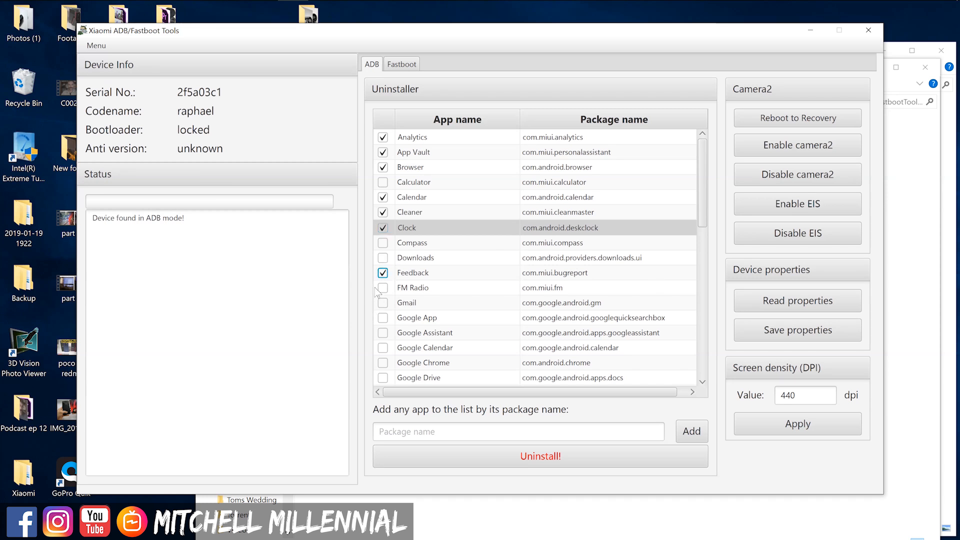
pyautogui.click(382, 287)
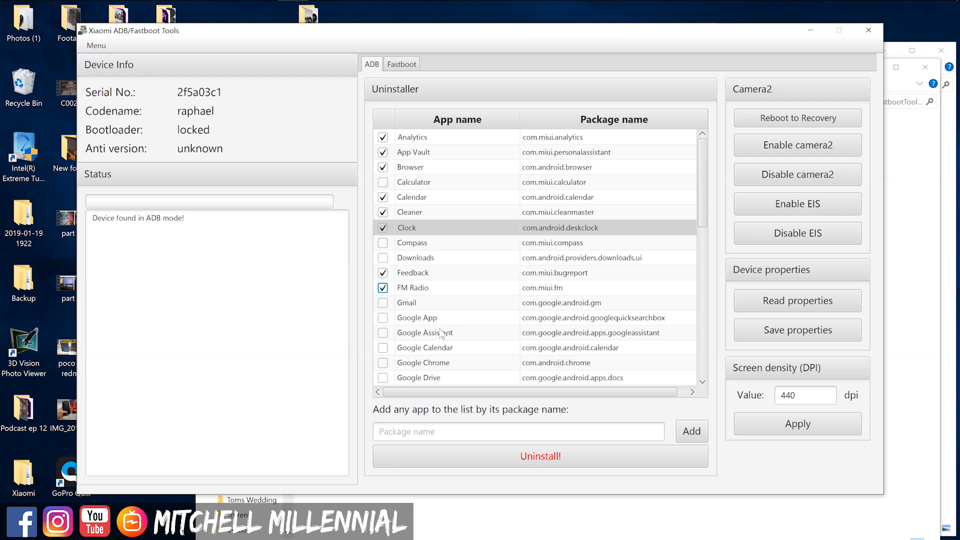
# - Tick Mi AI, Mi Credit and Music further down the Uninstaller list
pyautogui.scroll(-3)
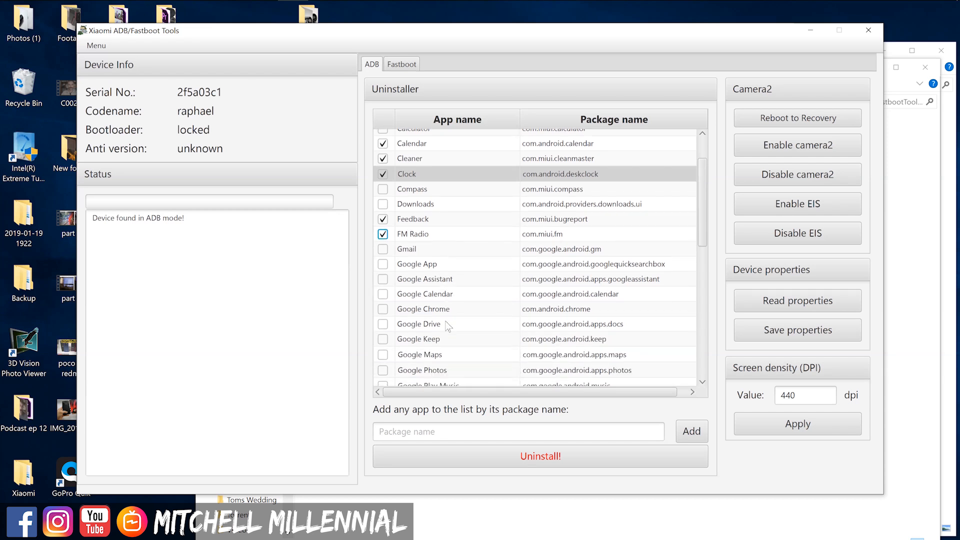
pyautogui.scroll(-3)
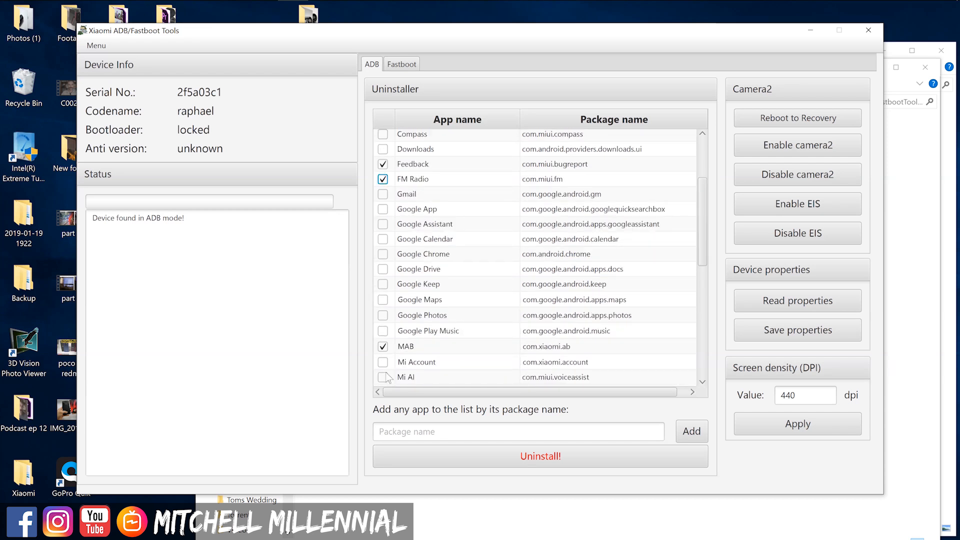
pyautogui.click(383, 376)
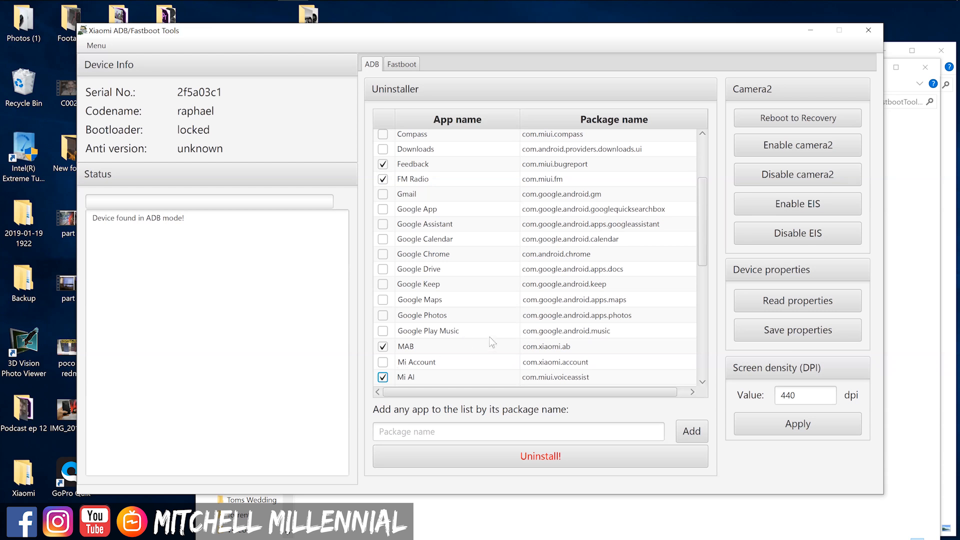
pyautogui.scroll(-3)
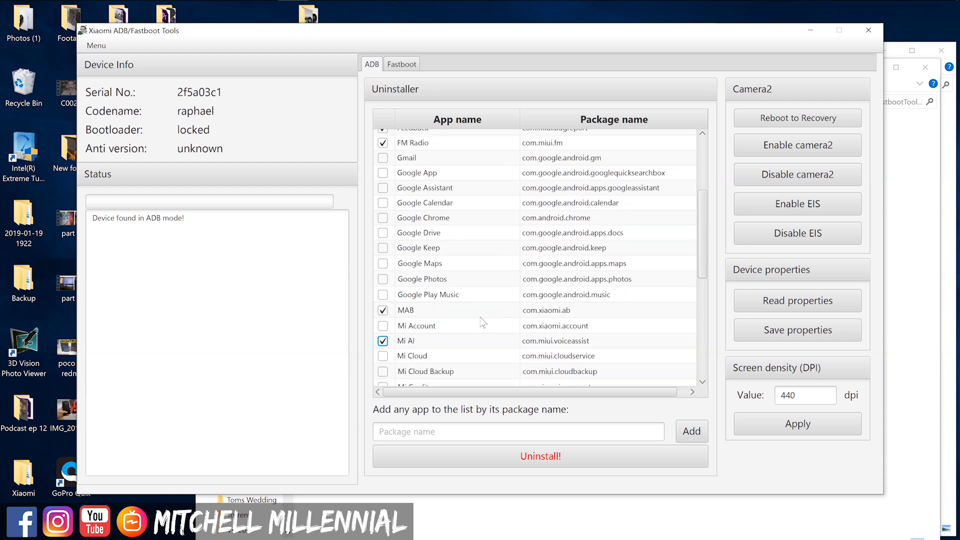
pyautogui.scroll(-3)
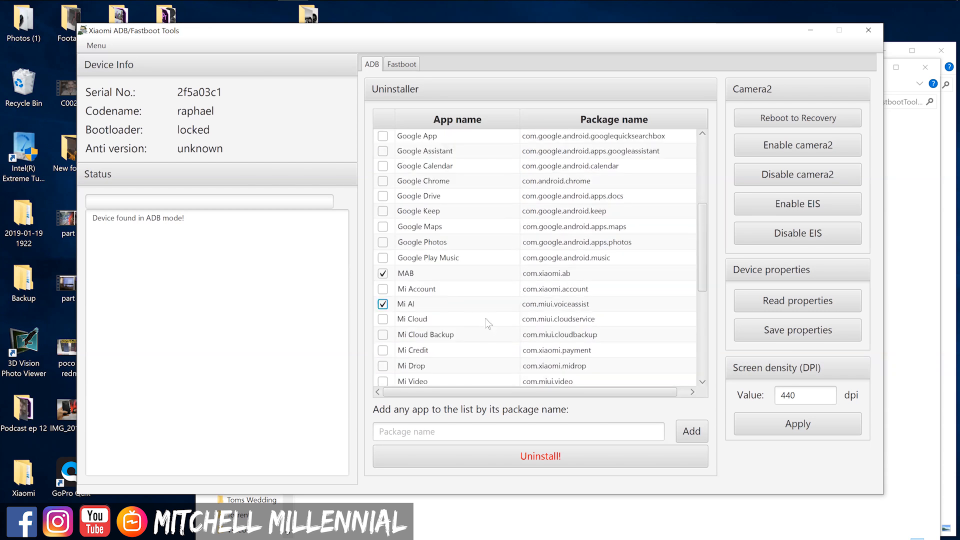
pyautogui.click(383, 349)
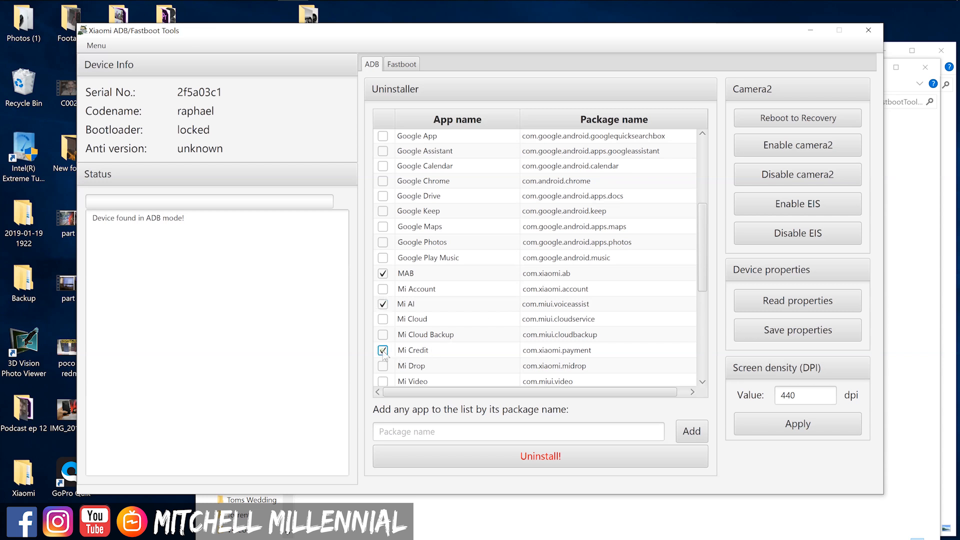
pyautogui.scroll(-3)
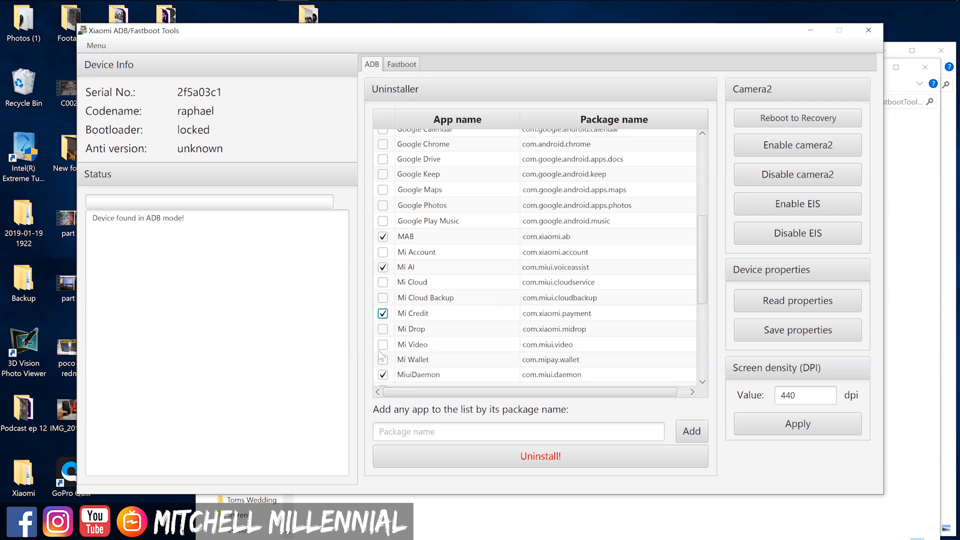
pyautogui.scroll(-3)
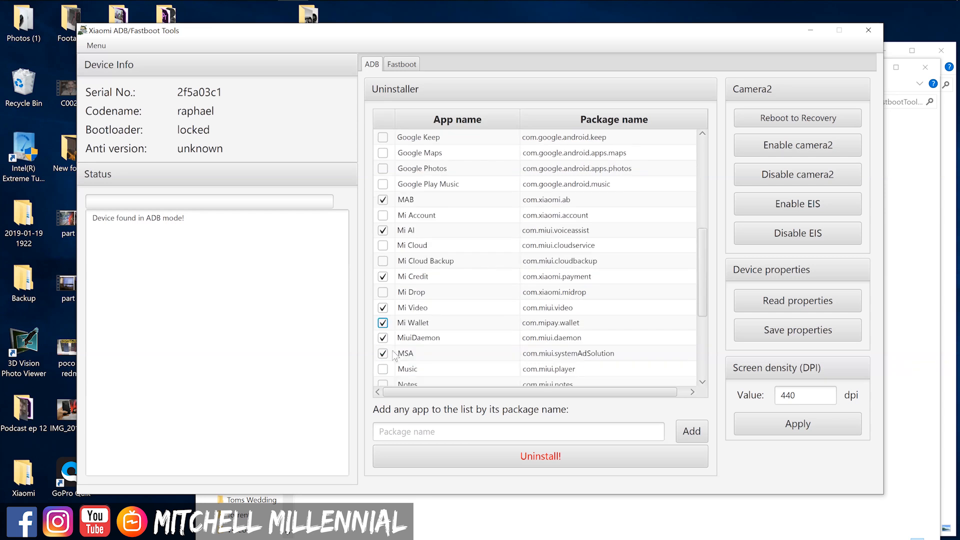
pyautogui.click(384, 369)
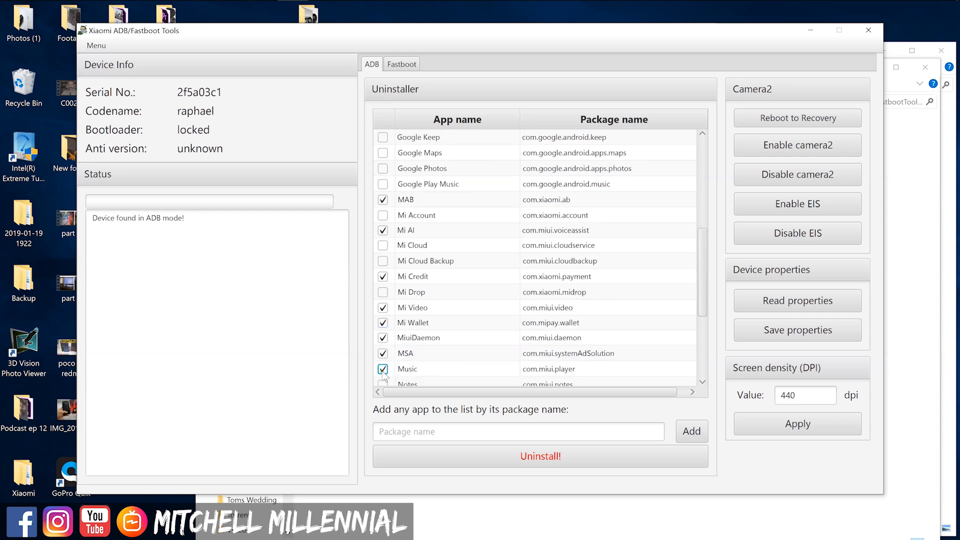
# - Tick Xiaomi VIP Account and Yellow Pages at the bottom of the list
pyautogui.scroll(-3)
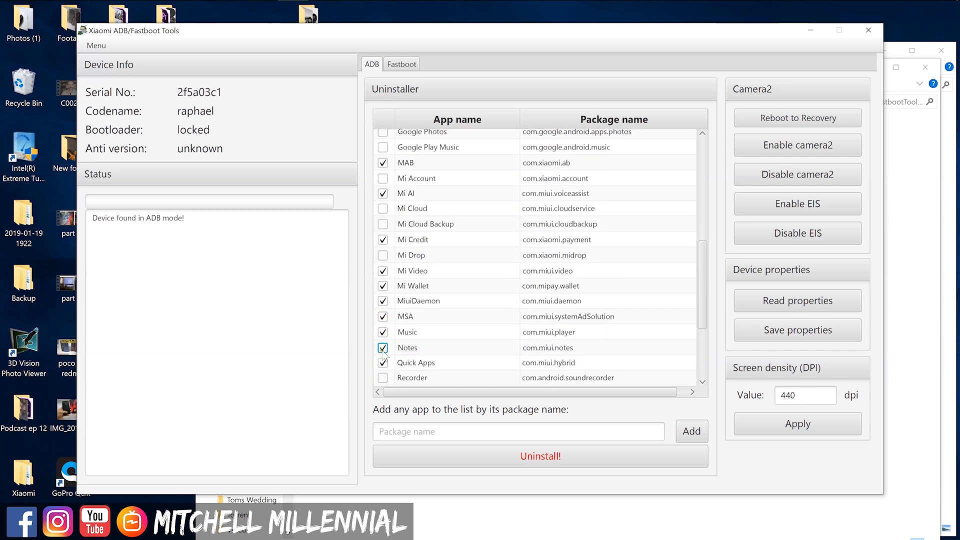
pyautogui.scroll(-3)
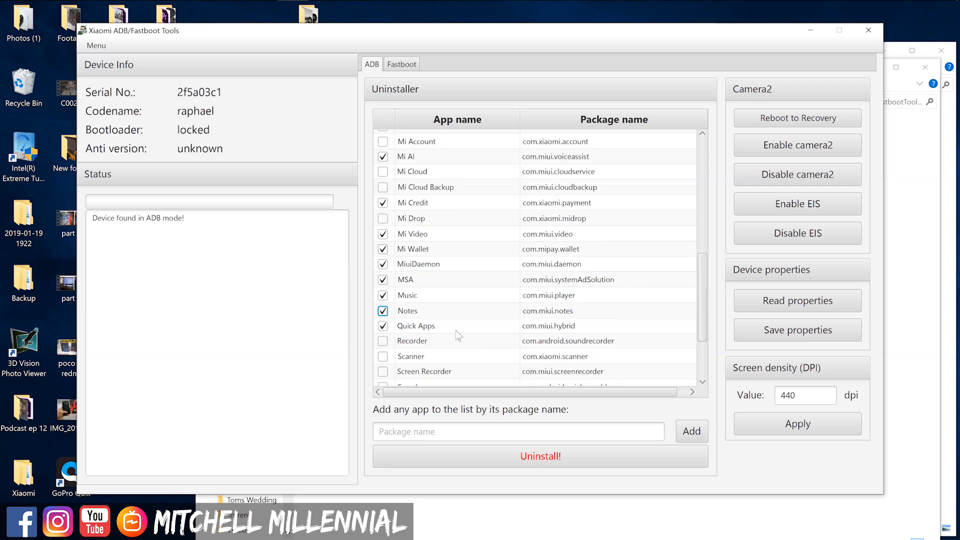
pyautogui.scroll(-3)
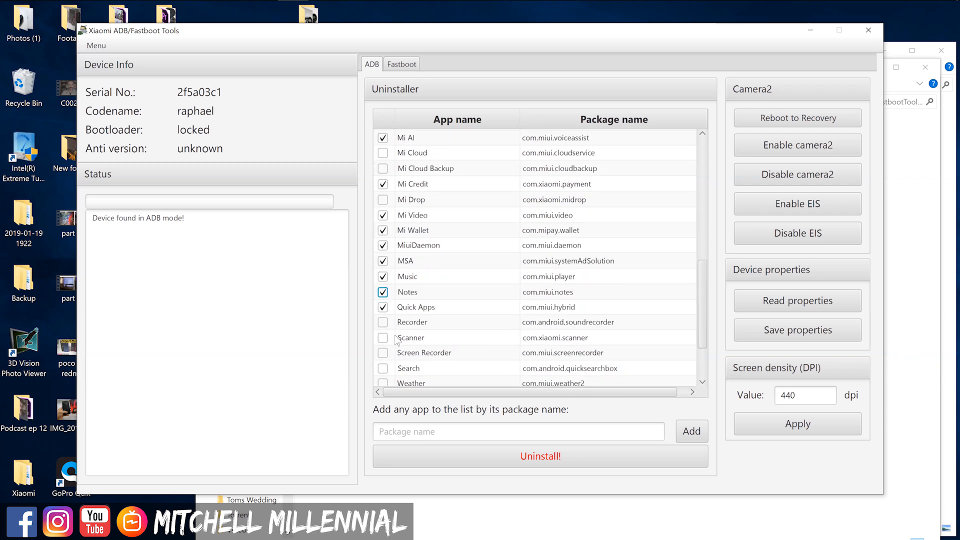
pyautogui.moveTo(408, 355)
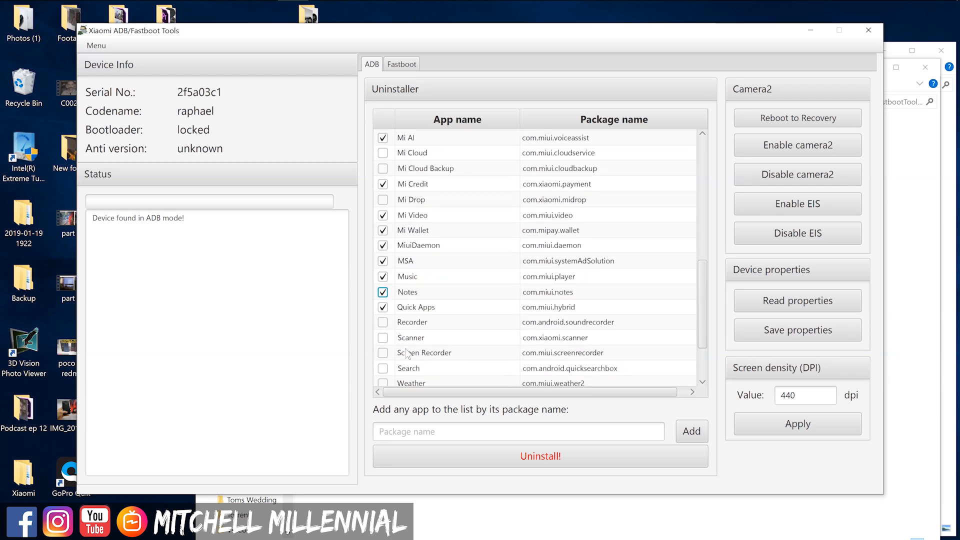
pyautogui.moveTo(431, 365)
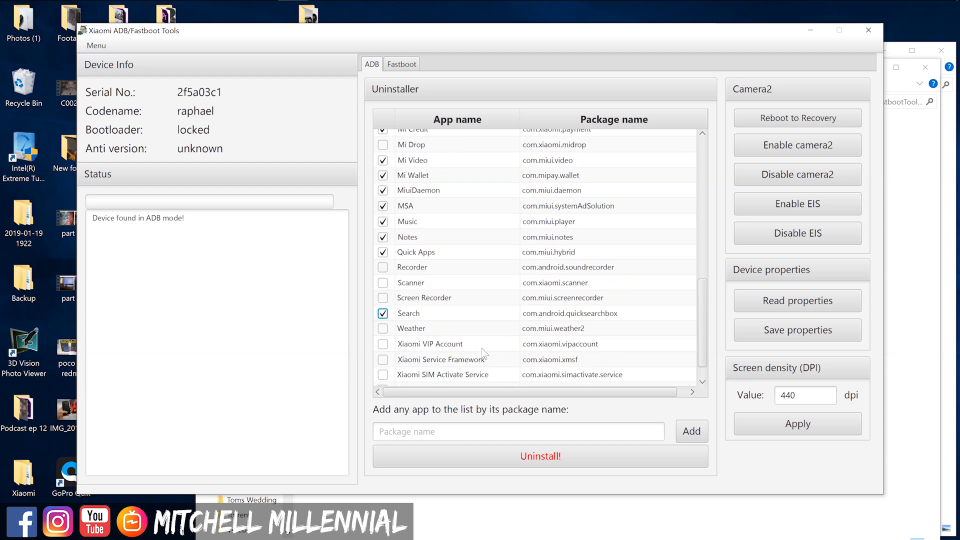
pyautogui.click(382, 343)
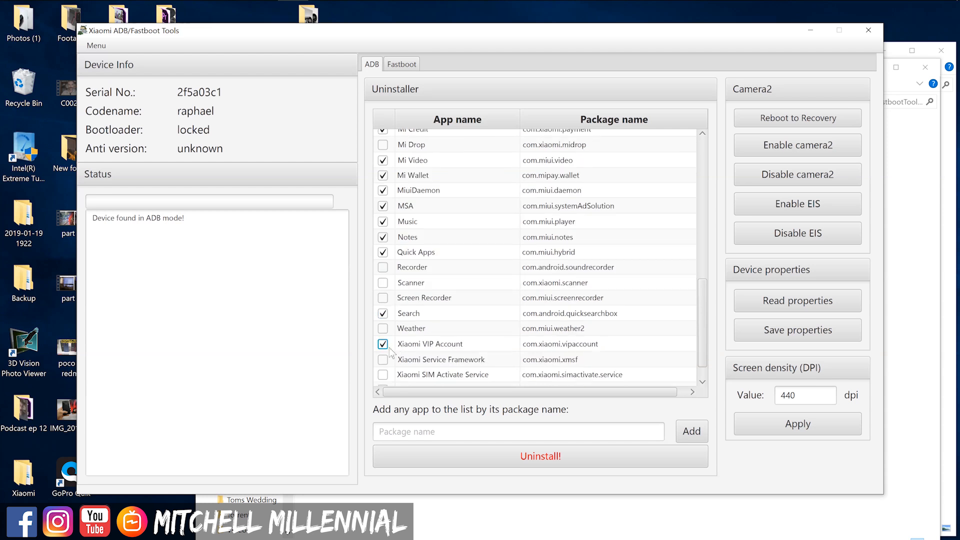
pyautogui.moveTo(390, 358)
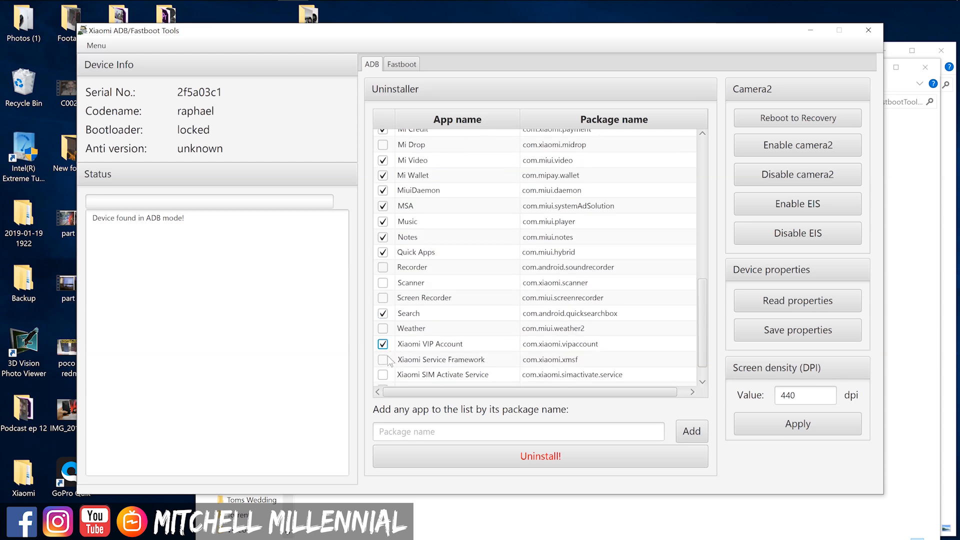
pyautogui.scroll(-3)
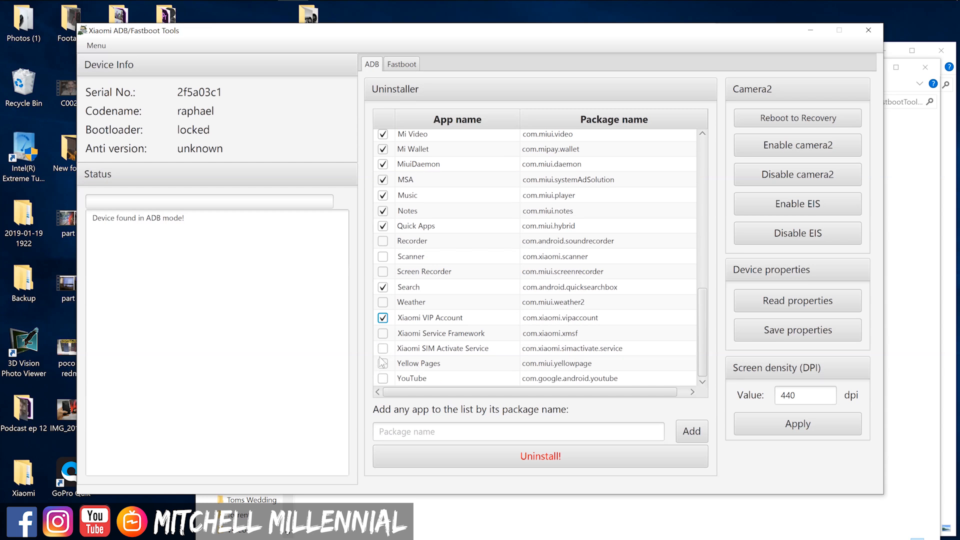
pyautogui.click(383, 362)
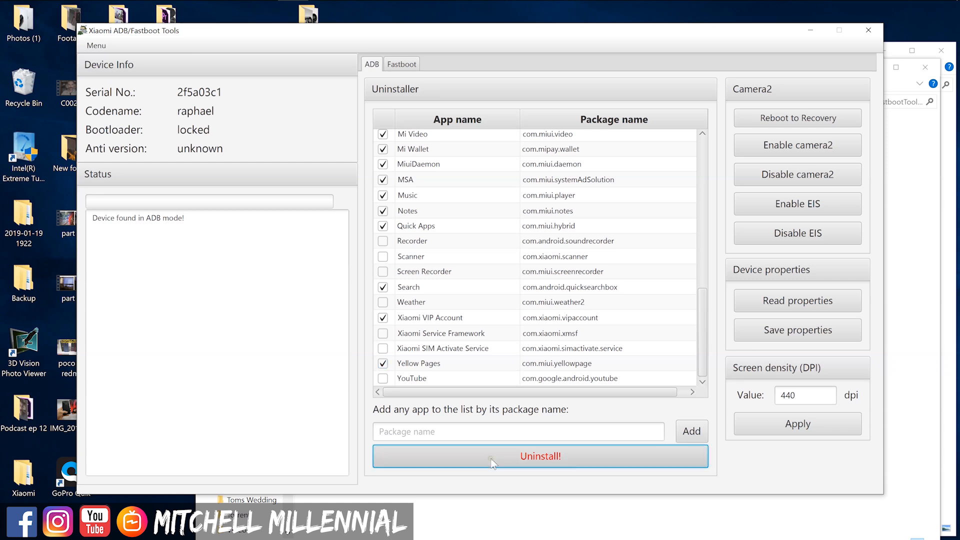
# - Uninstall the checked apps and wait for the Status log to report Done
pyautogui.click(540, 456)
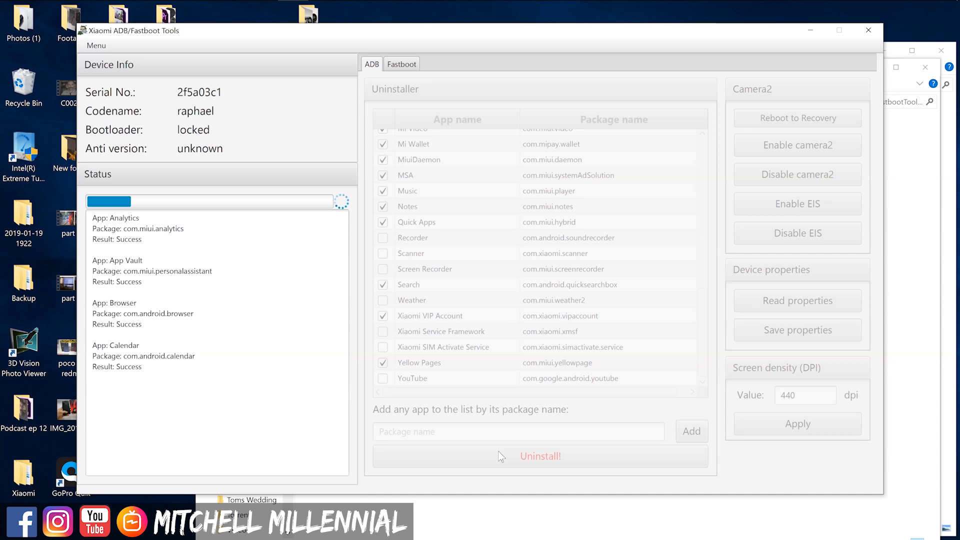
pyautogui.moveTo(774, 314)
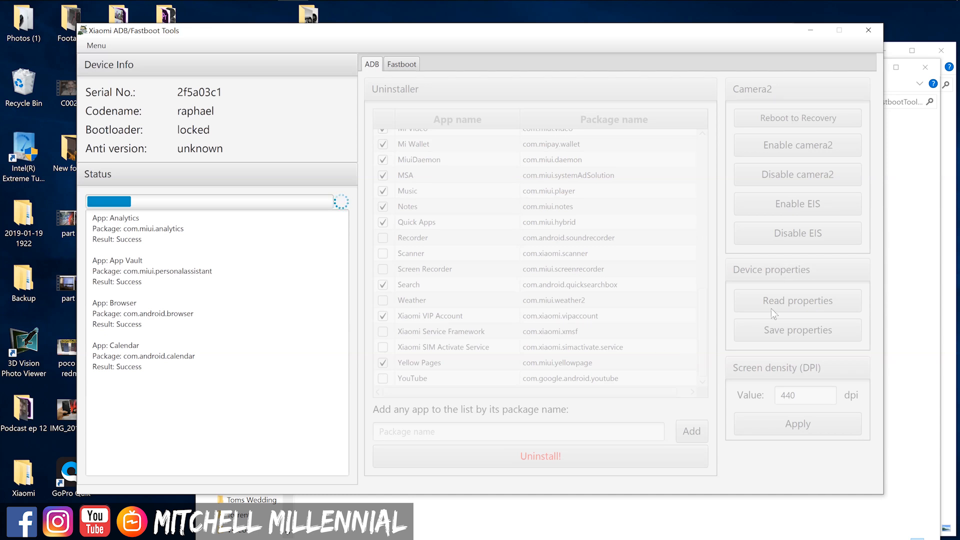
pyautogui.moveTo(734, 328)
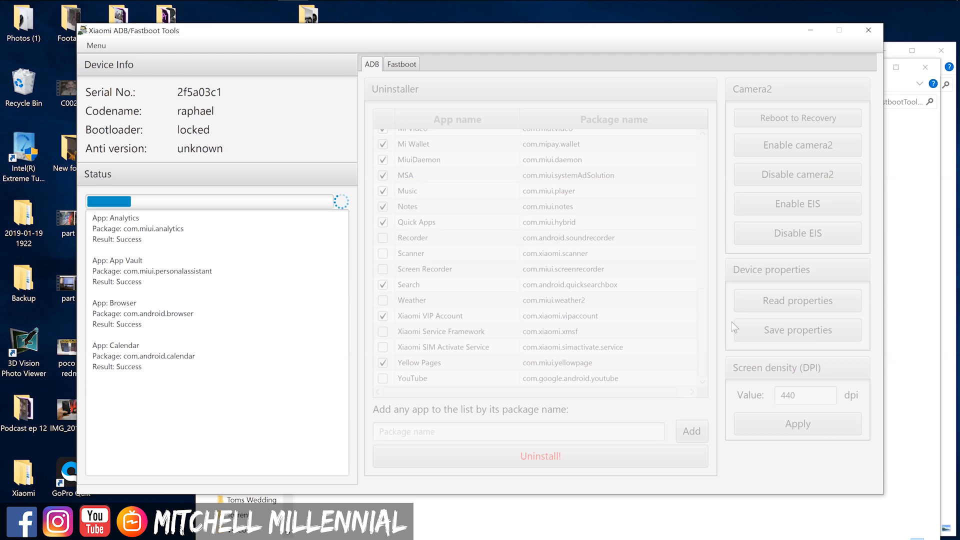
pyautogui.moveTo(685, 117)
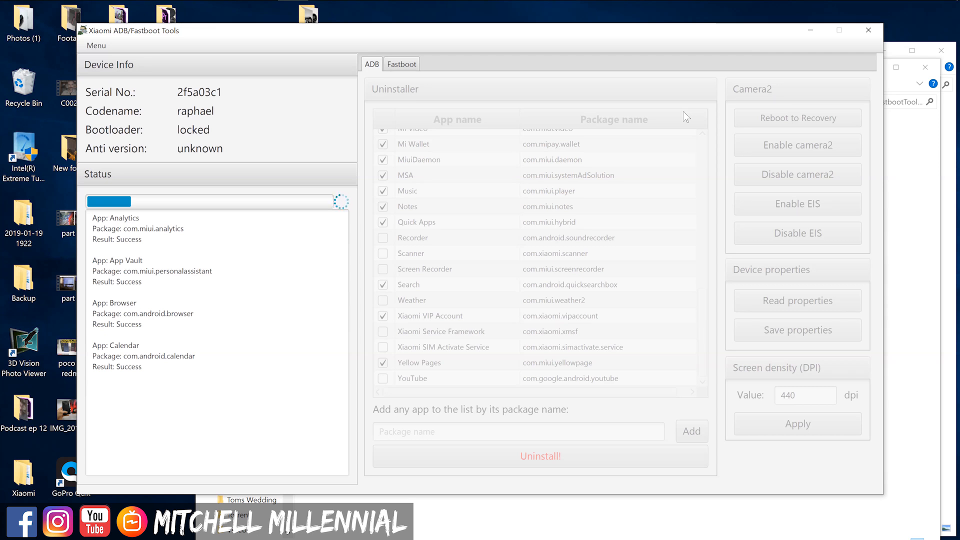
pyautogui.click(540, 455)
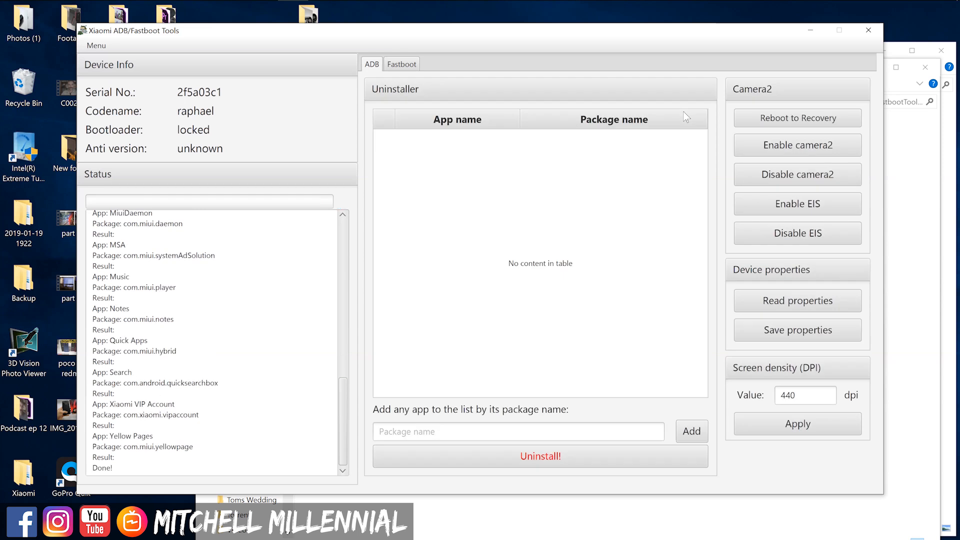
pyautogui.moveTo(867, 30)
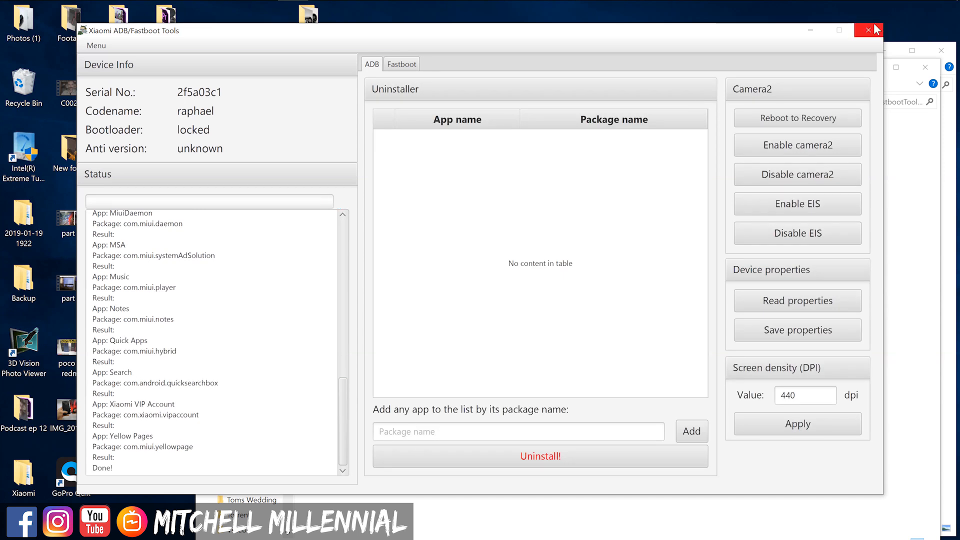
# - Close the stalled tool and relaunch XiaomiADBFastbootToolsNEW.jar from File Explorer
pyautogui.click(867, 30)
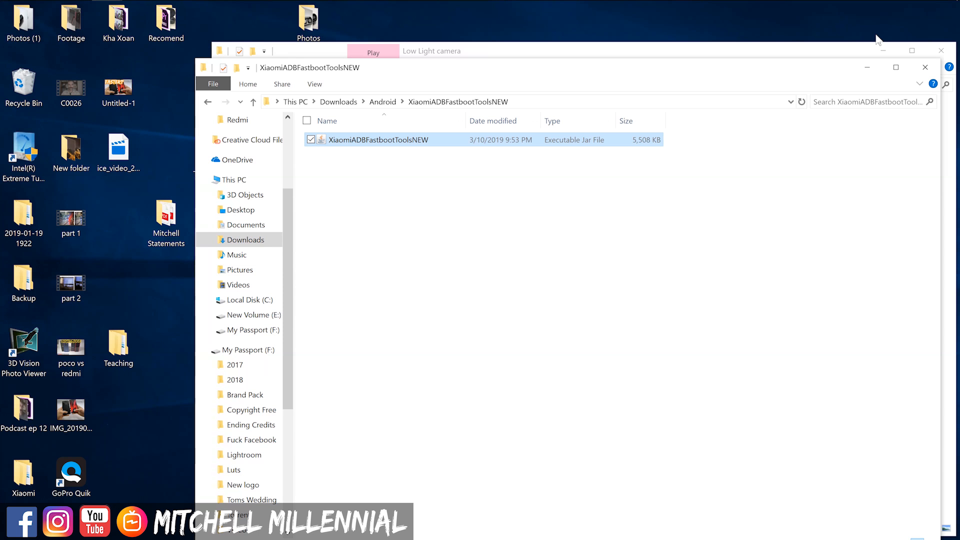
pyautogui.moveTo(843, 25)
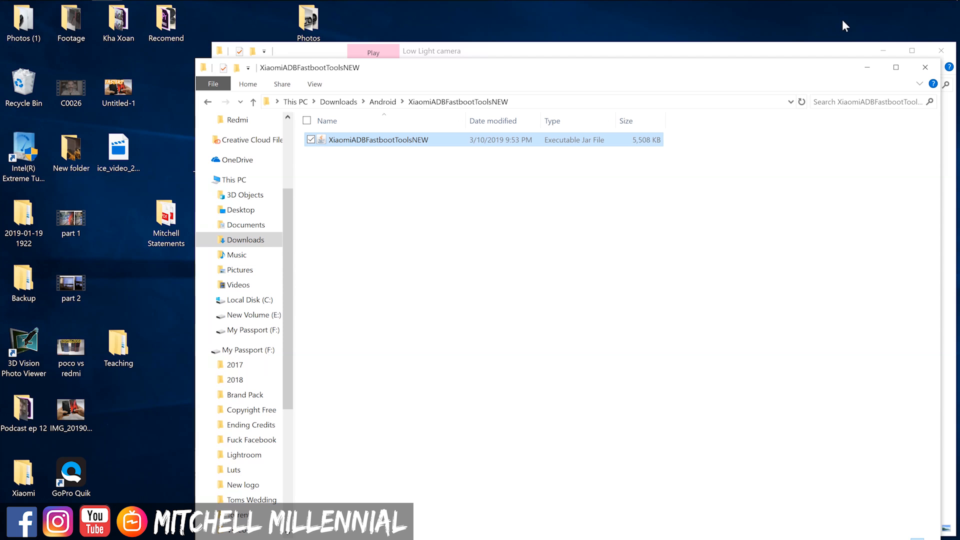
pyautogui.moveTo(370, 151)
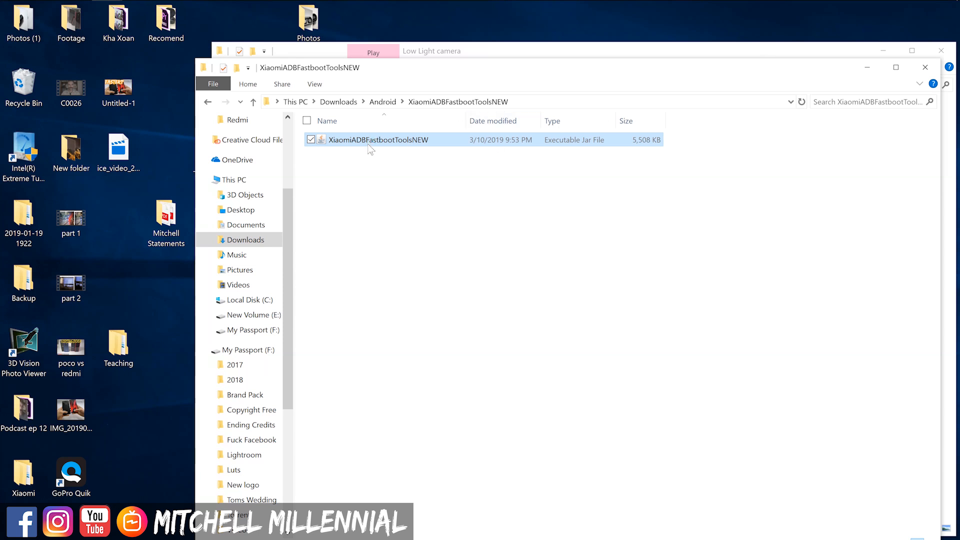
pyautogui.doubleClick(378, 139)
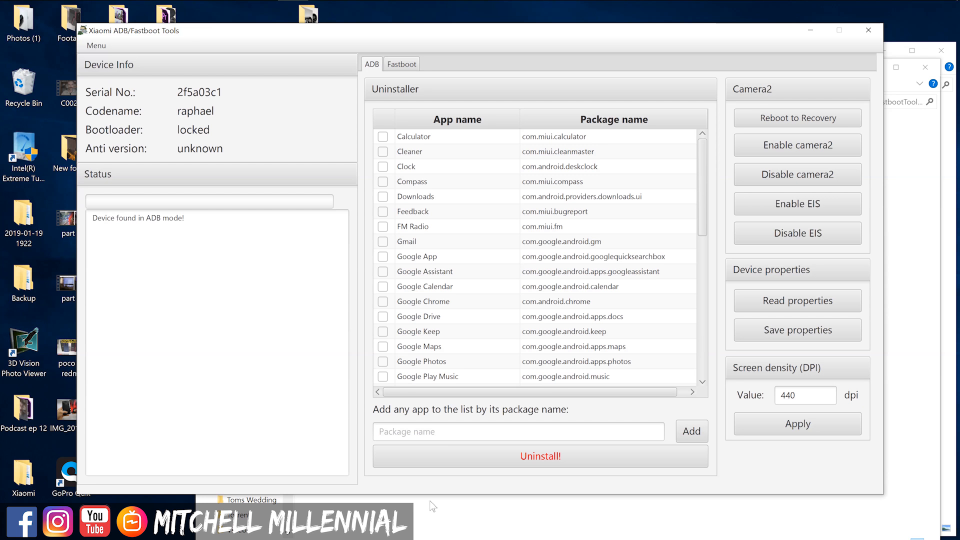
pyautogui.moveTo(466, 258)
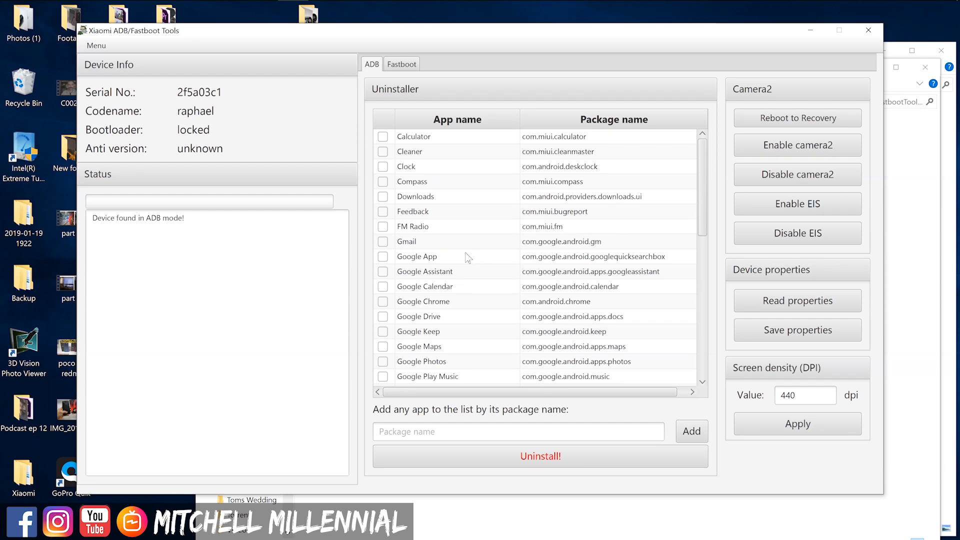
pyautogui.moveTo(384, 151)
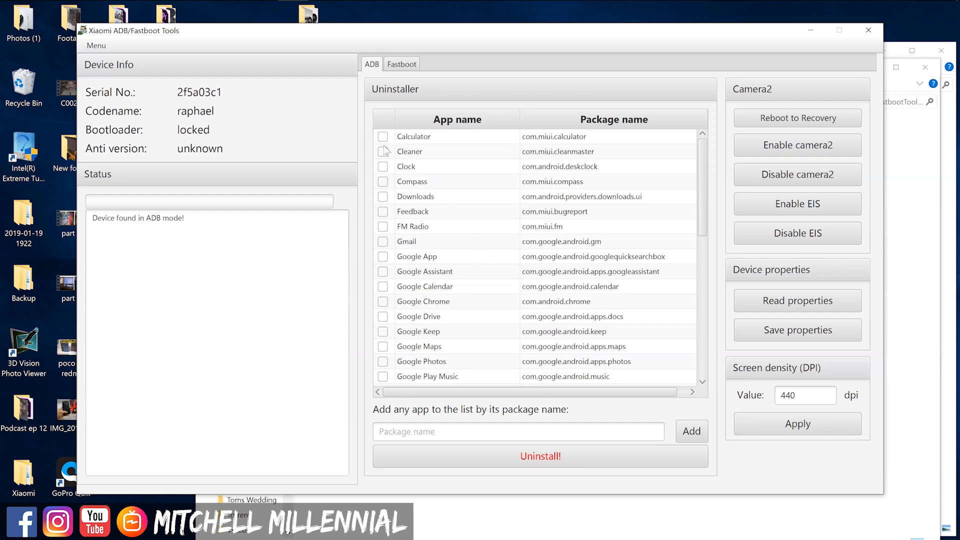
# - Tick Cleaner and run Uninstall! again, retrying when the tool hangs
pyautogui.click(383, 151)
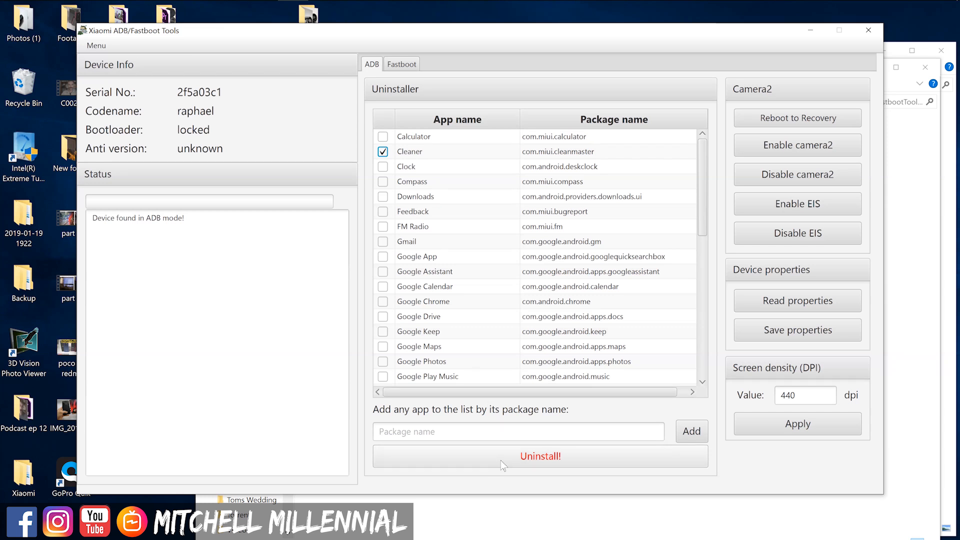
pyautogui.click(539, 455)
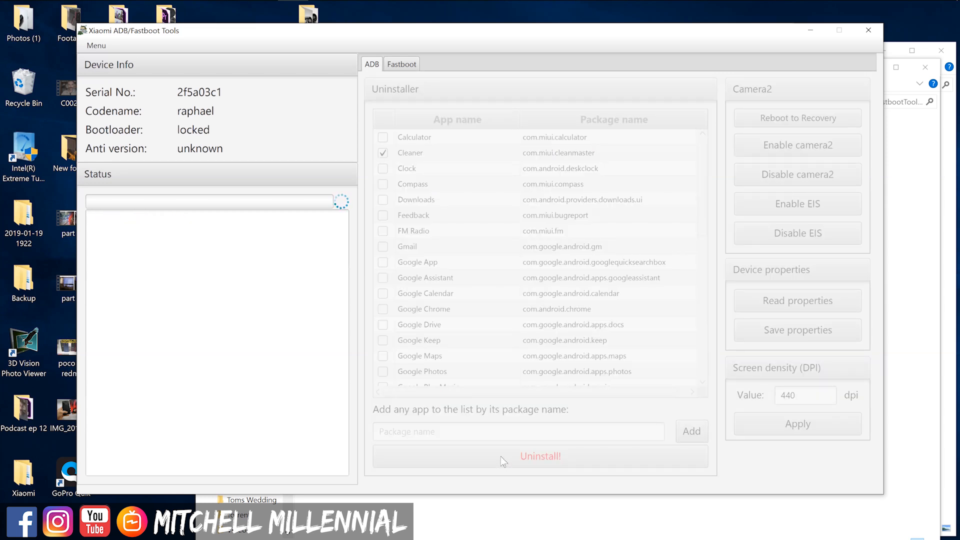
pyautogui.moveTo(533, 450)
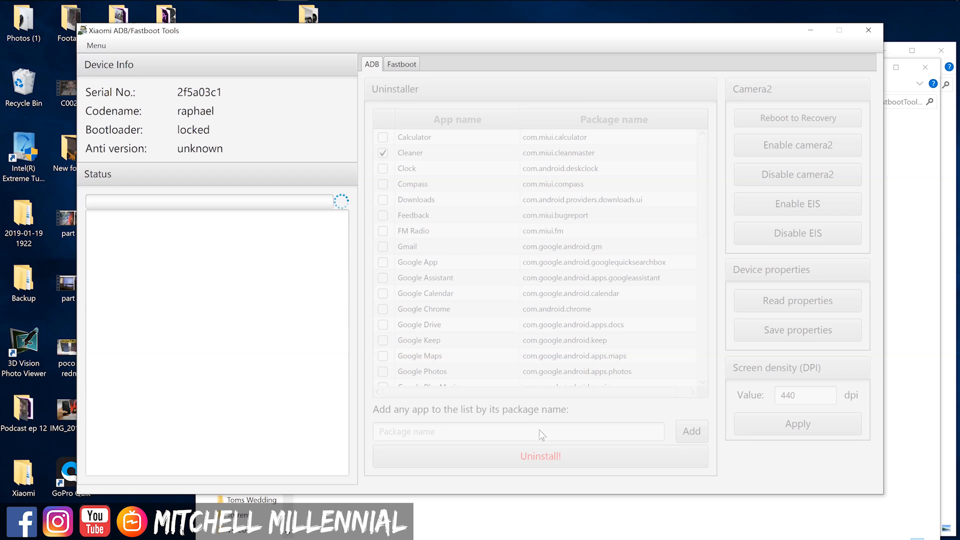
pyautogui.click(540, 455)
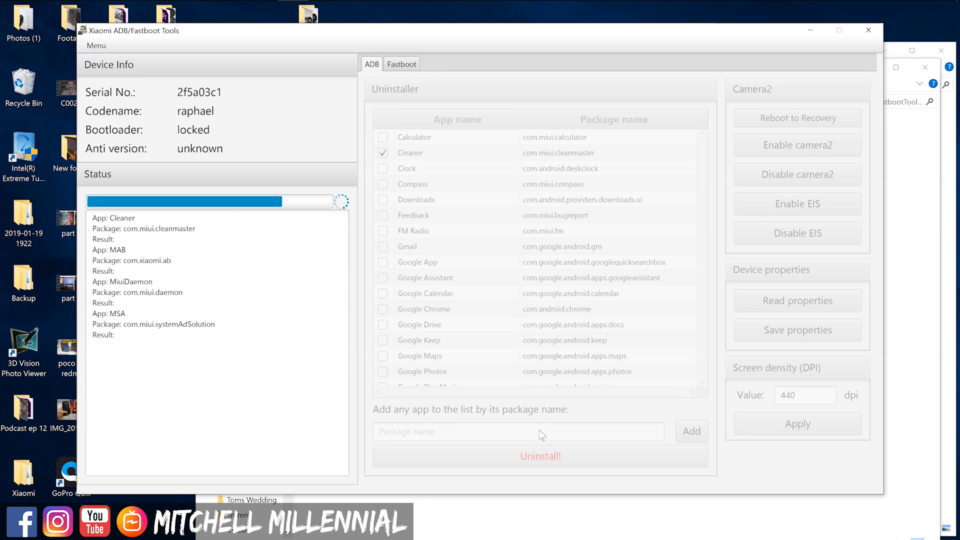
pyautogui.click(540, 456)
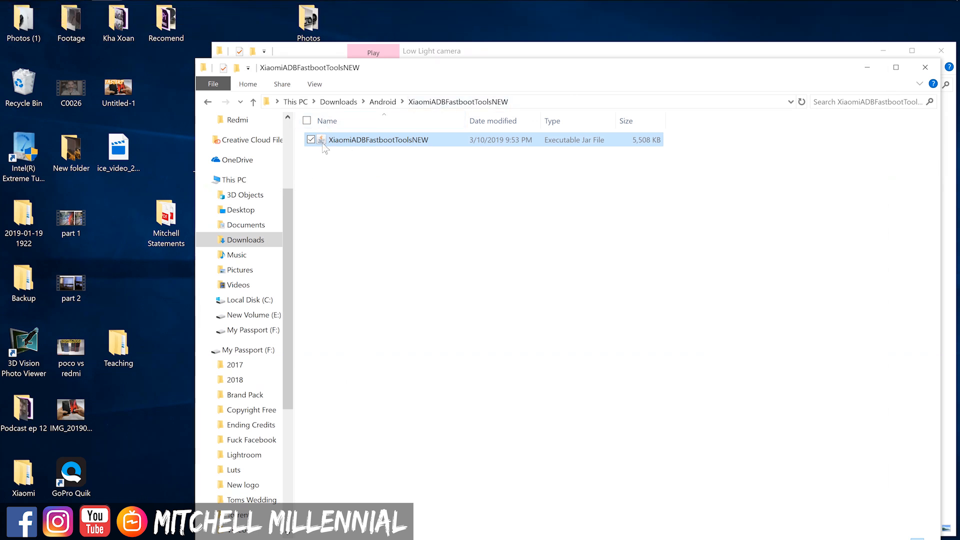
# - Relaunch XiaomiADBFastbootToolsNEW.jar so the tool redetects the phone in ADB mode
pyautogui.doubleClick(377, 139)
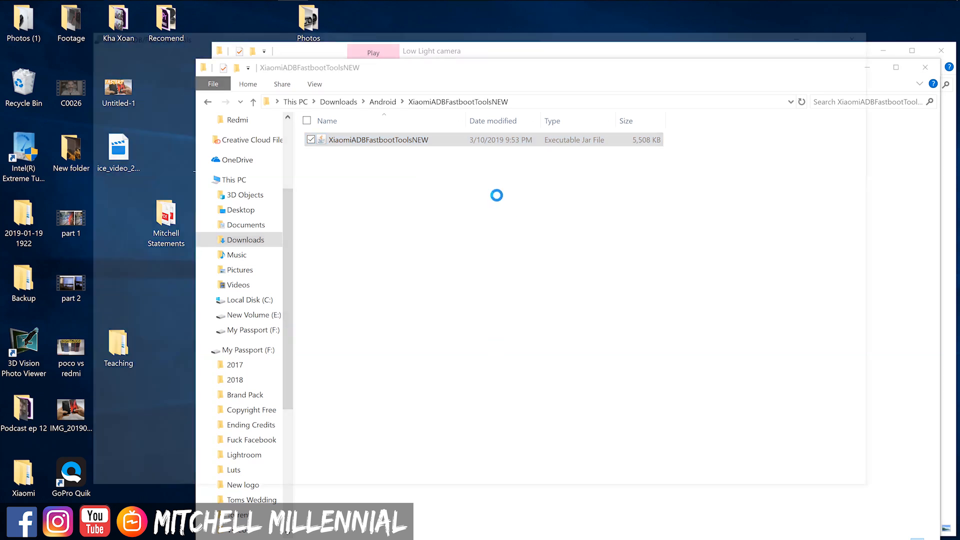
pyautogui.doubleClick(378, 139)
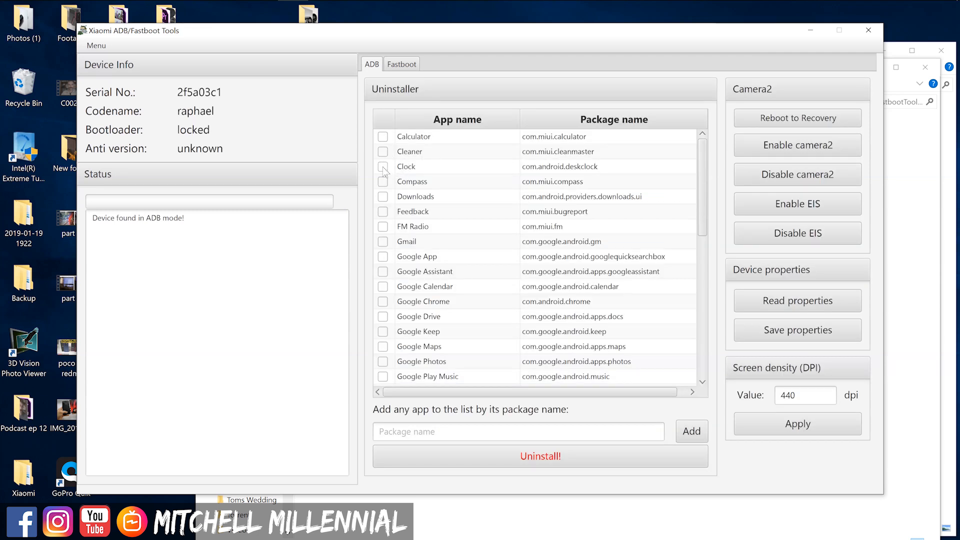
# - Tick Clock and Feedback, then scroll down toward FM Radio, MAB, Mi AI and Mi Credit
pyautogui.click(383, 166)
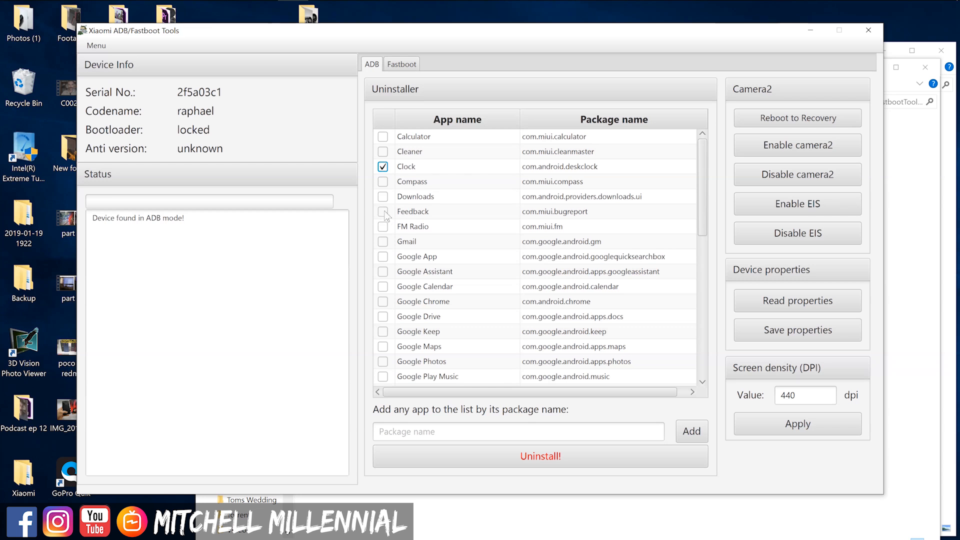
pyautogui.click(383, 211)
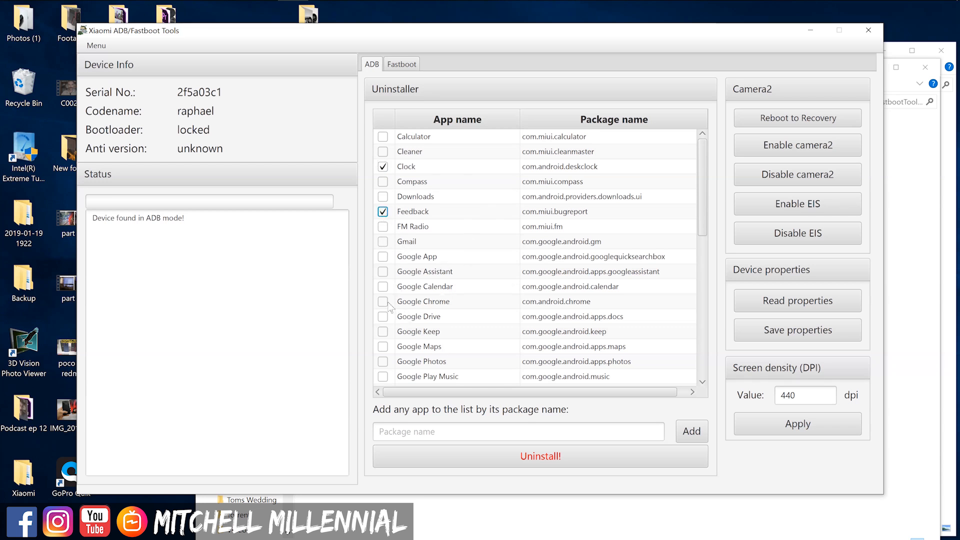
pyautogui.scroll(-3)
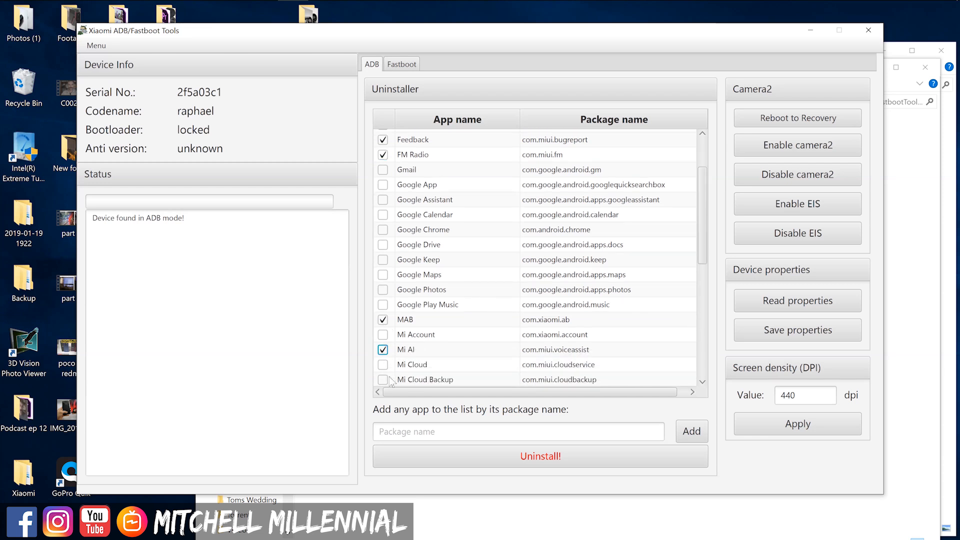
pyautogui.scroll(-3)
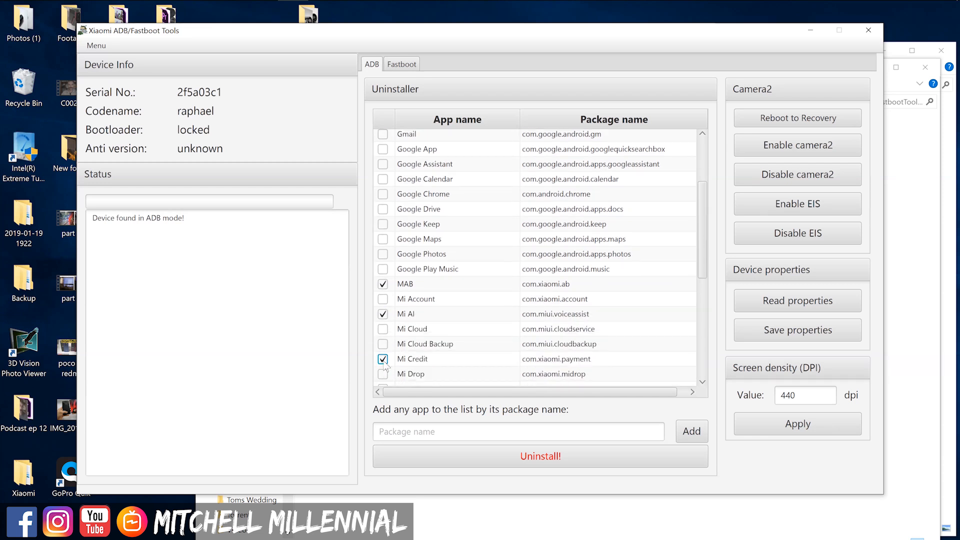
pyautogui.scroll(-3)
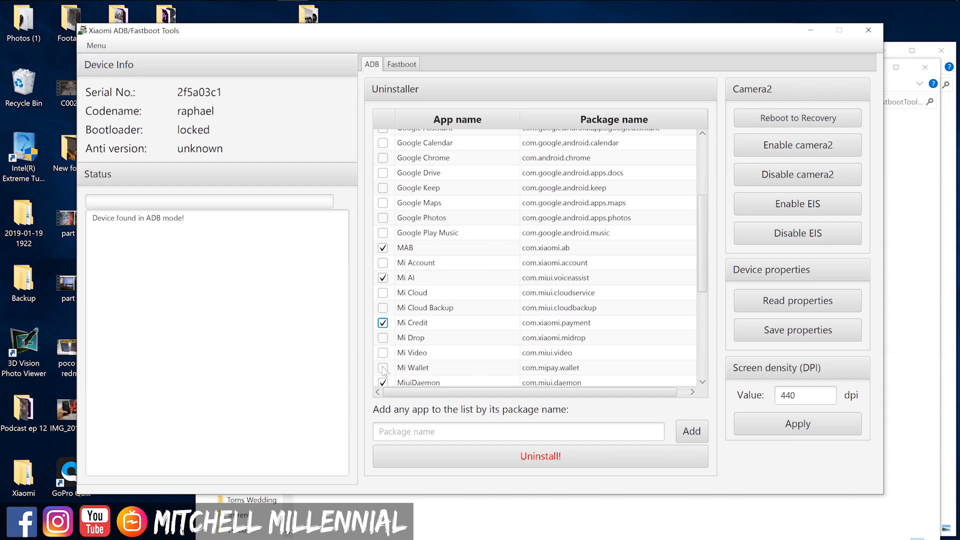
pyautogui.moveTo(387, 372)
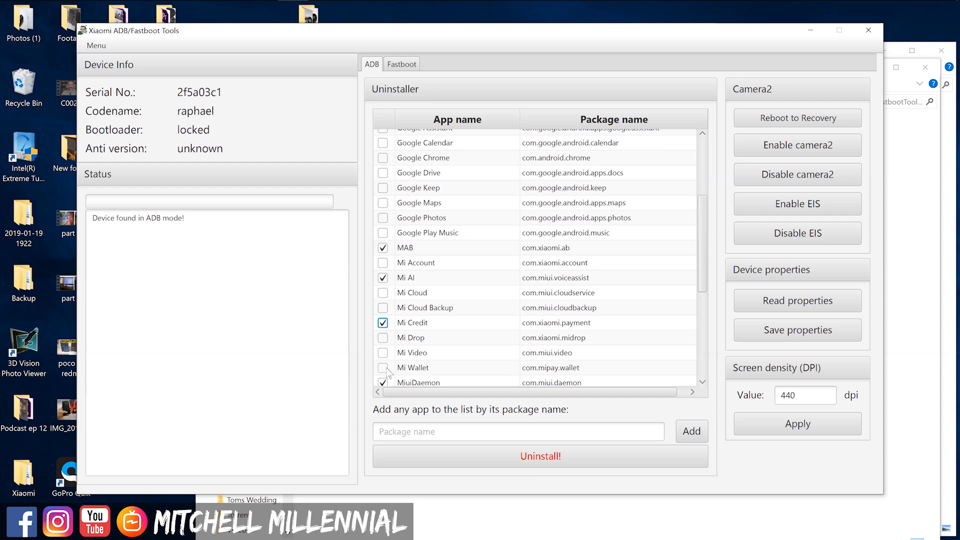